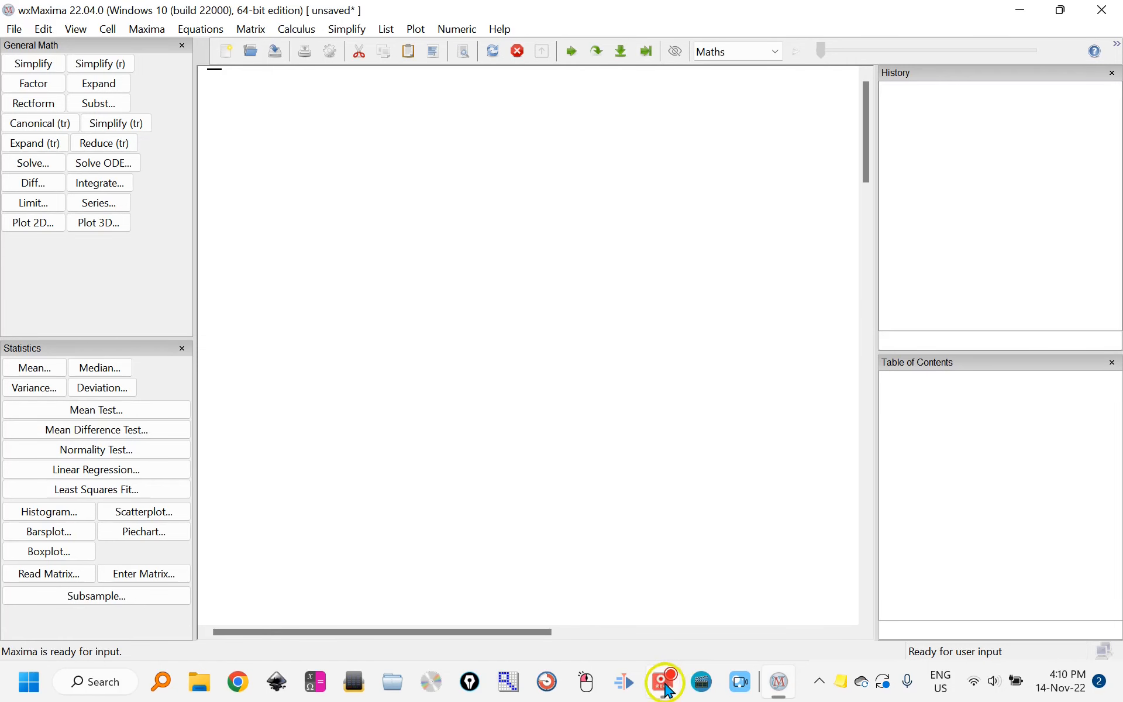
mouse_move(278, 296)
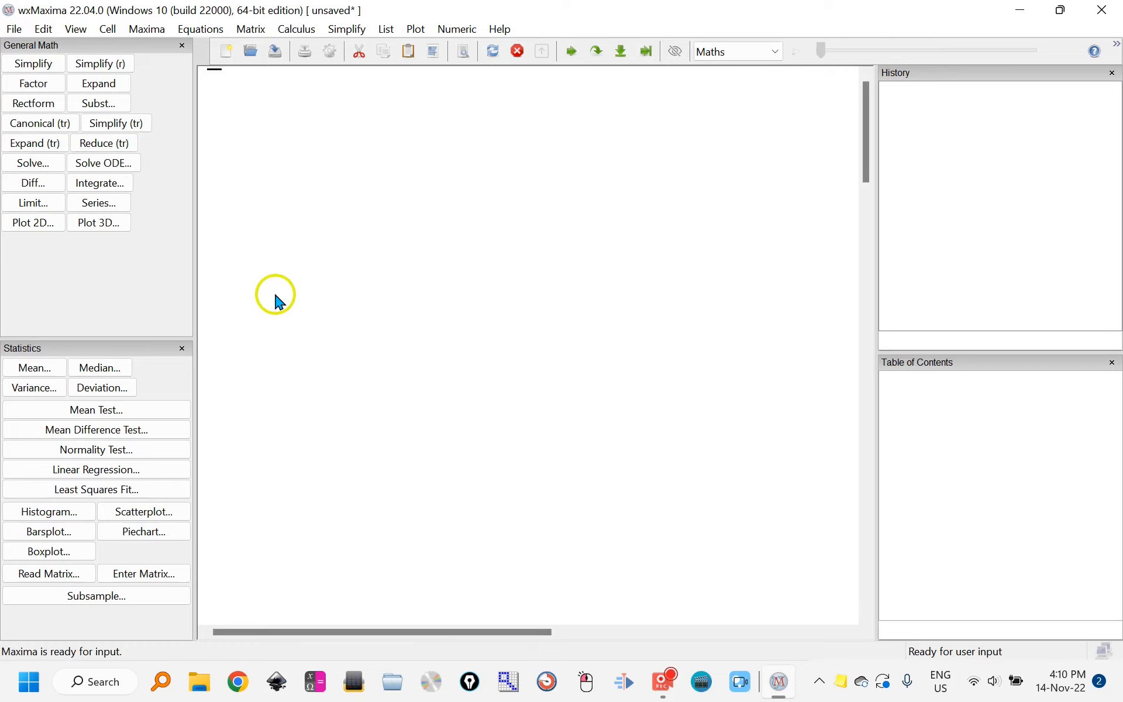
mouse_move(296, 231)
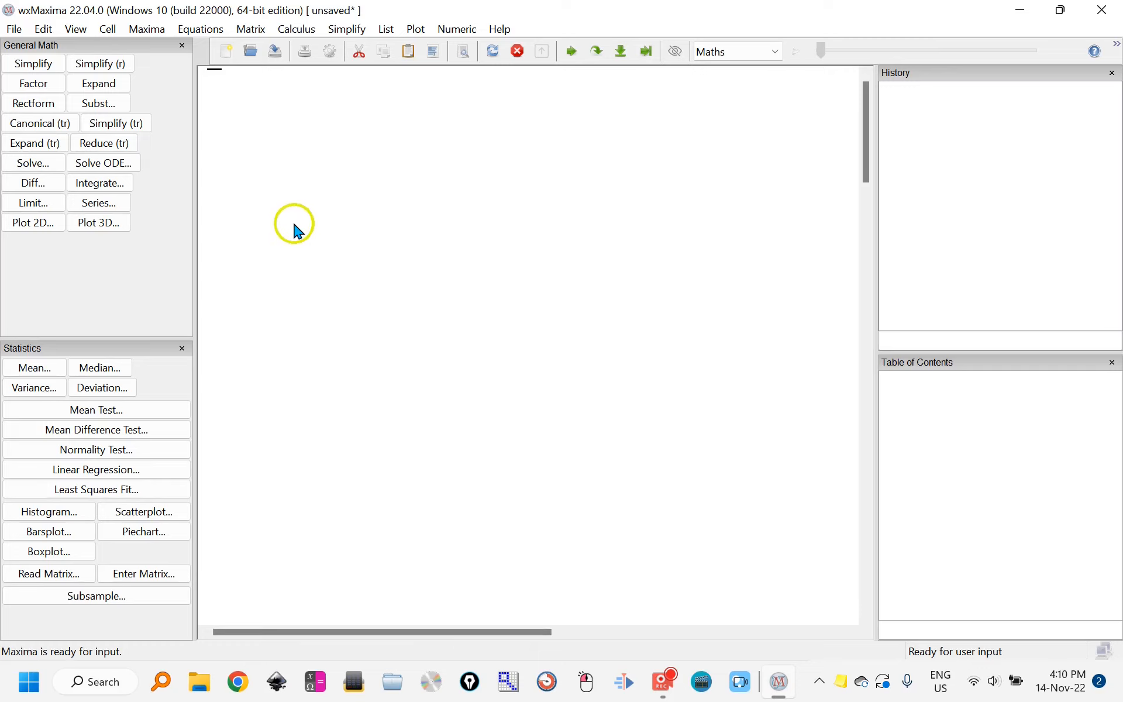
mouse_move(306, 240)
text(expand)
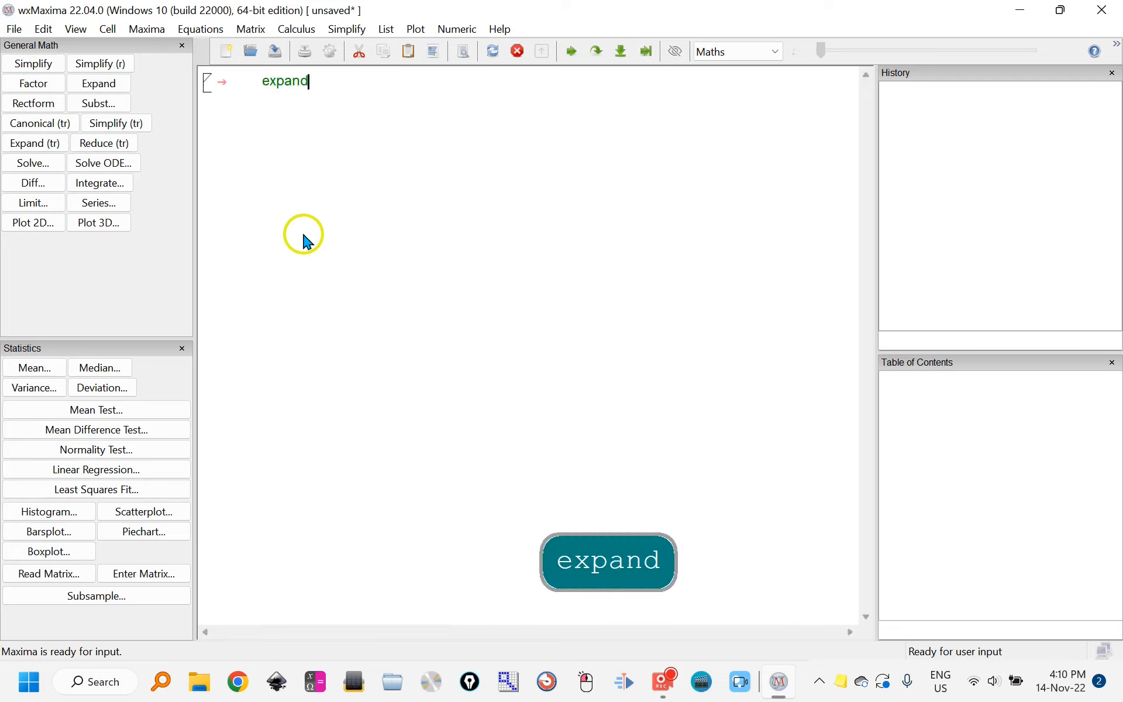
Evaluate expand((x+2)*(x+5)) to get x^2+7x+10
text(((x)
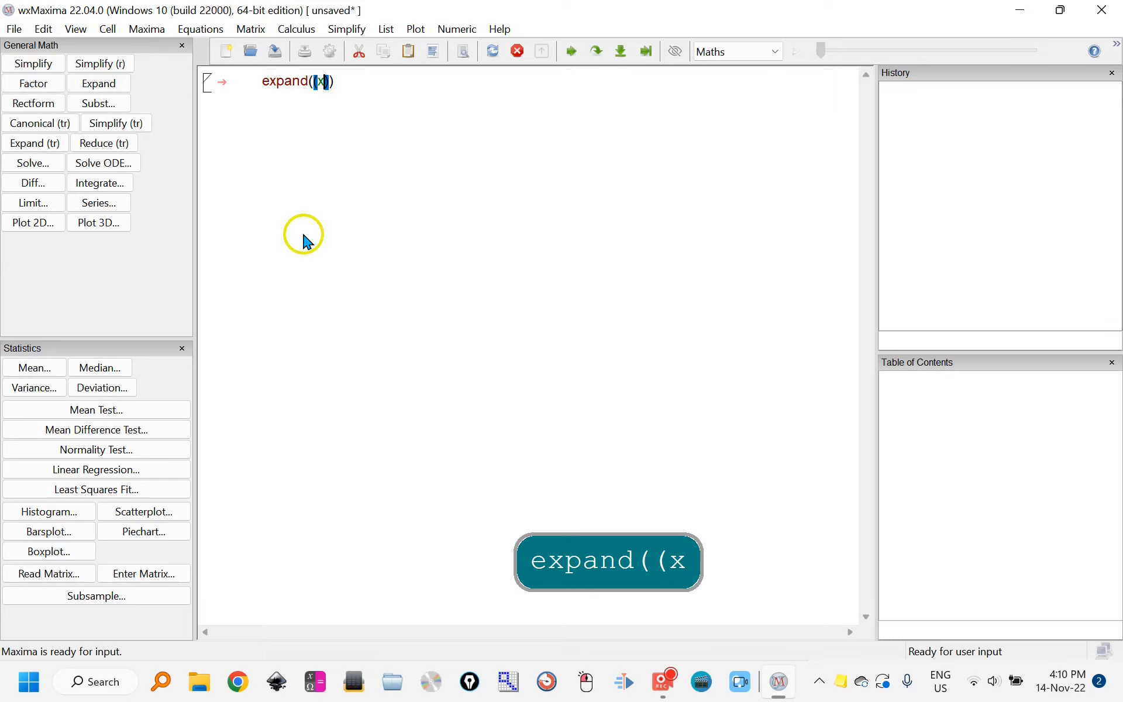
text(+2)
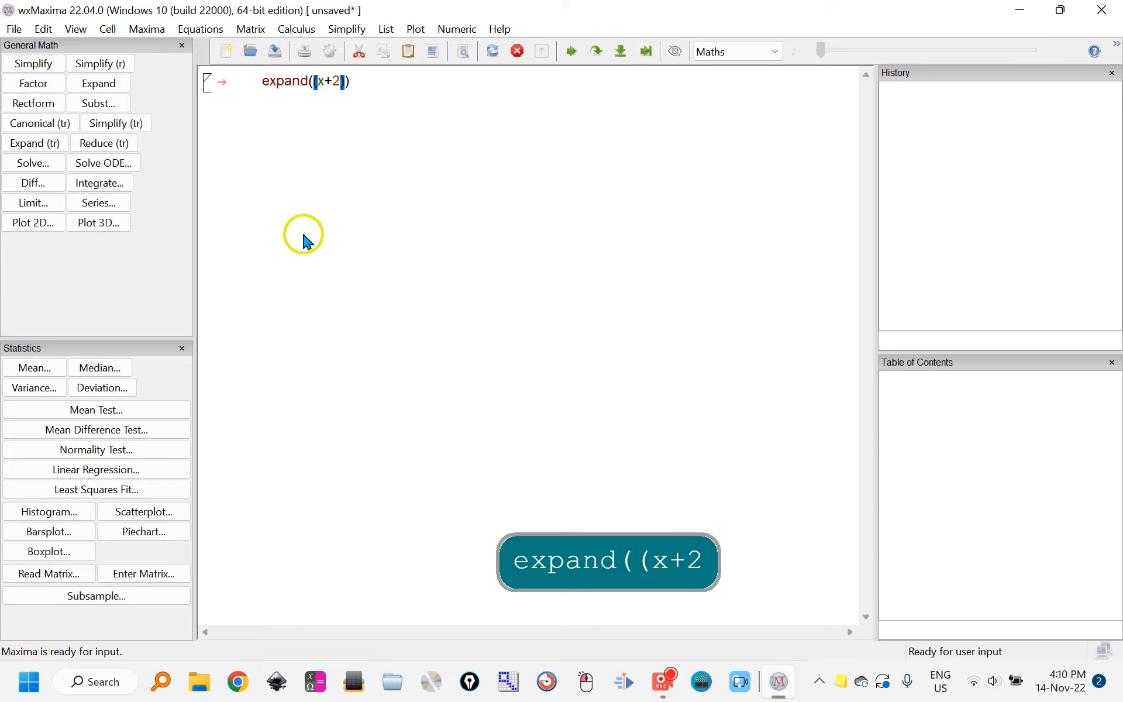
text(*(x)
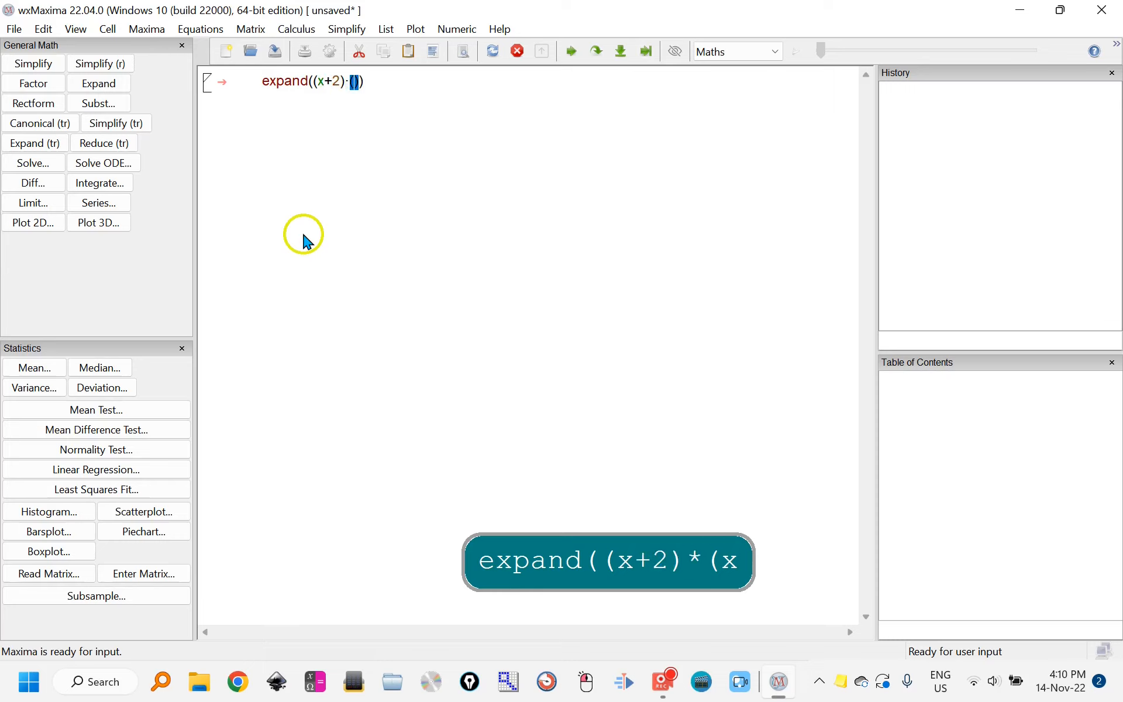
text(+5))
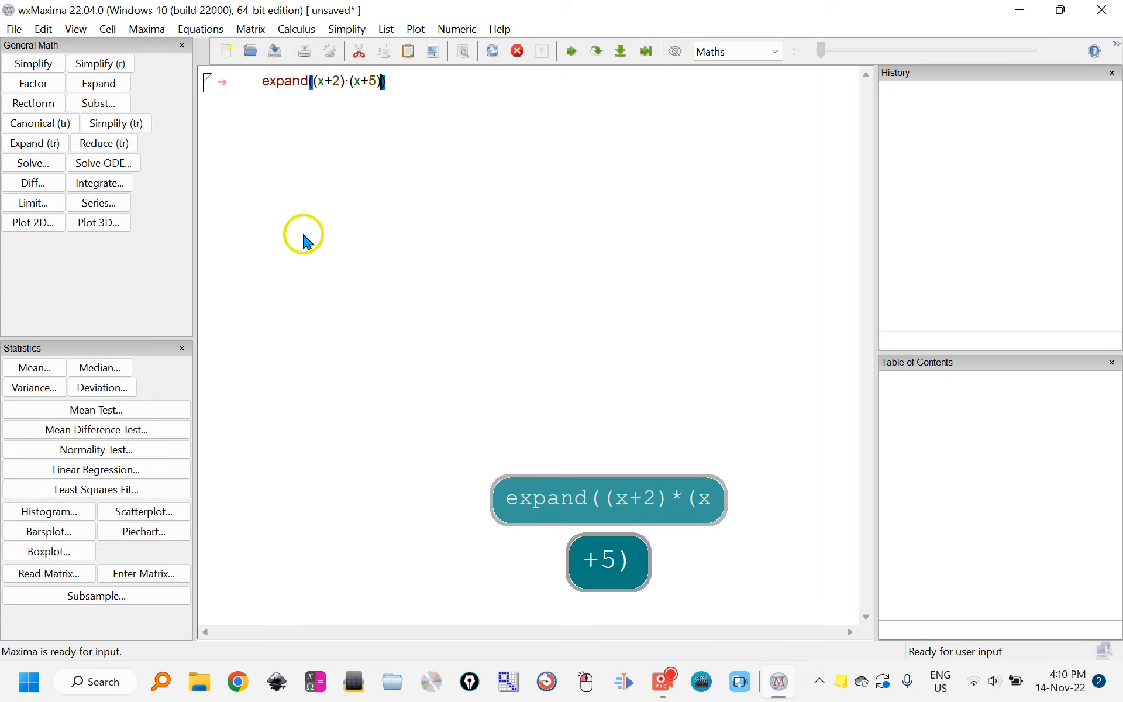
key(Return)
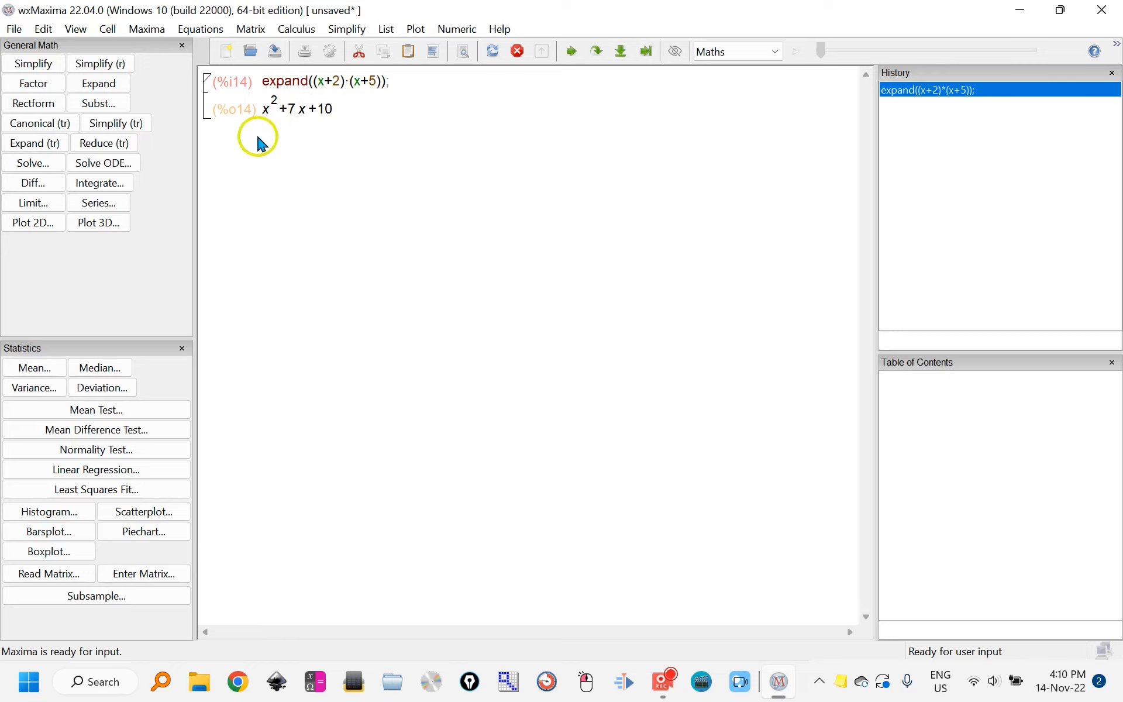
mouse_move(125, 86)
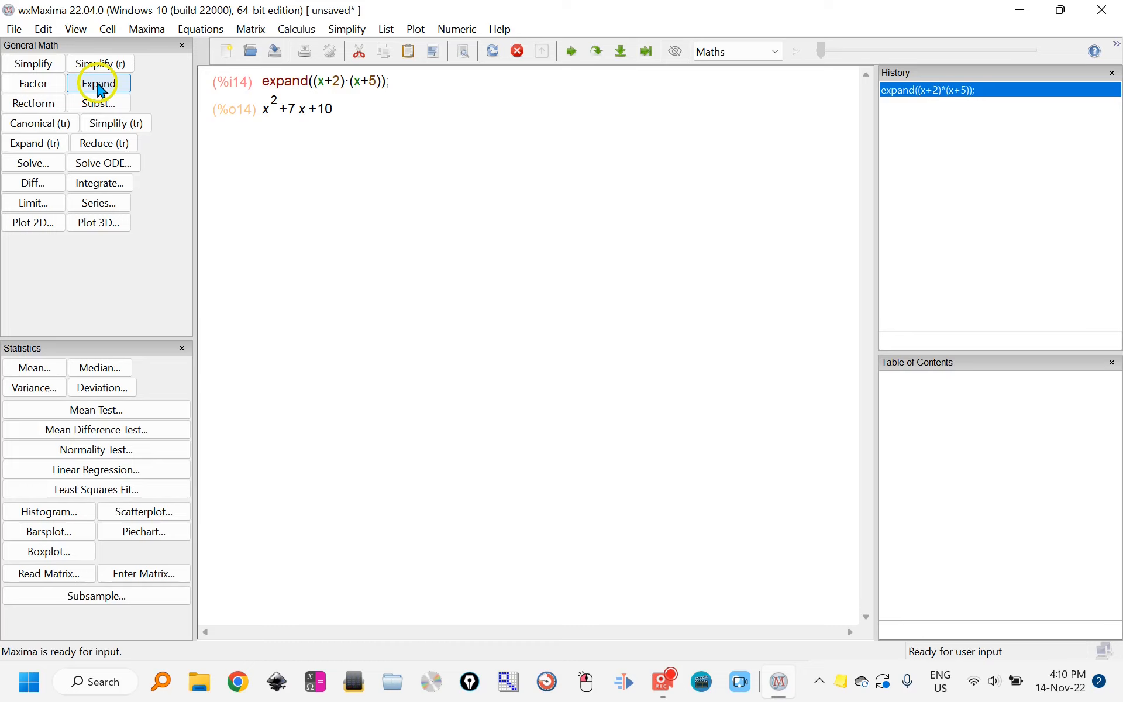
Expand the previous result, then change the cell to expand(x*x) giving x^2
click(99, 83)
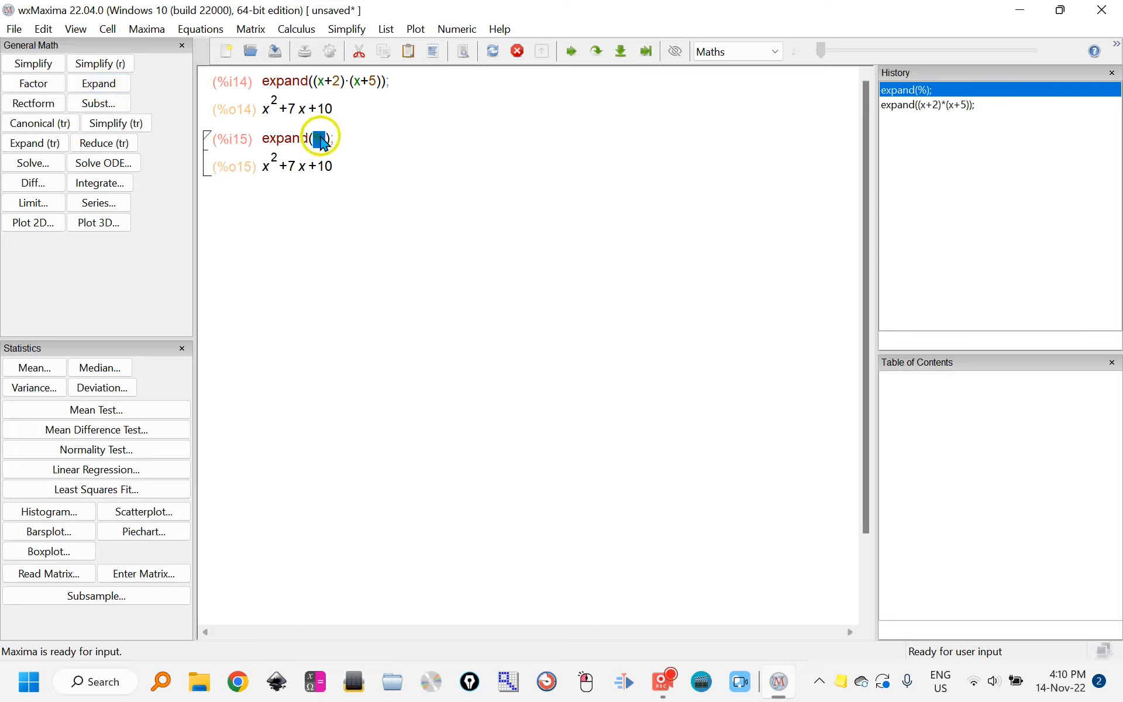
text(x·x)
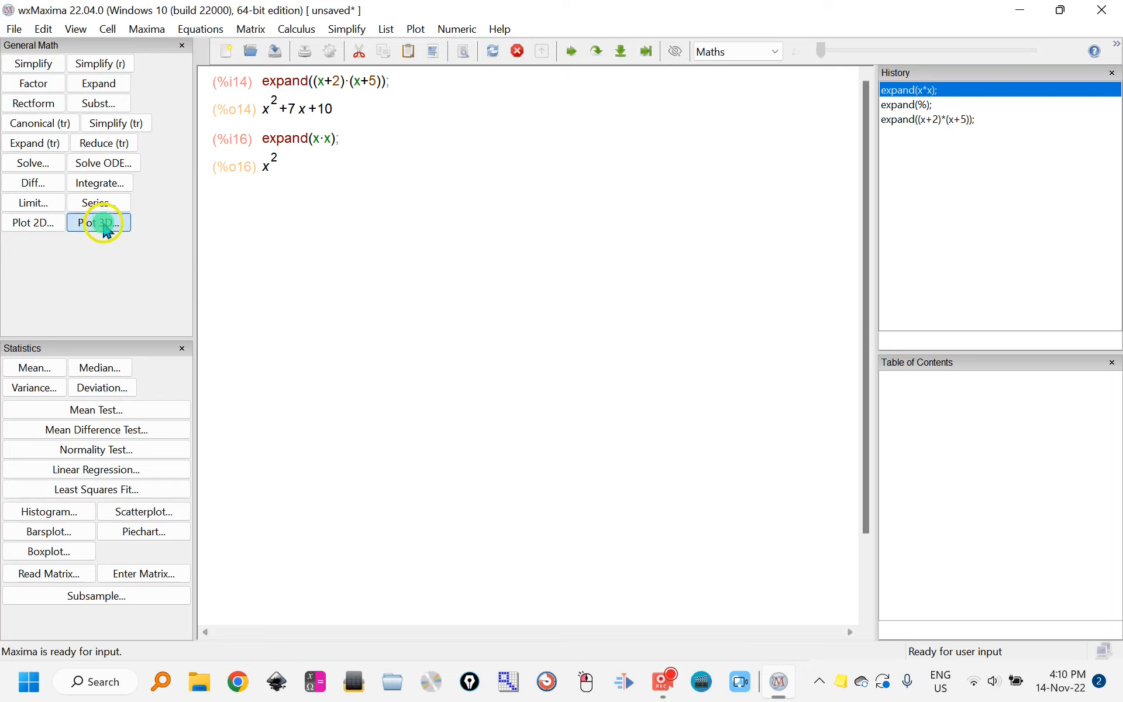
Plot the 3D saddle surface x^2-y^2 with x and y from -5 to 5
click(98, 223)
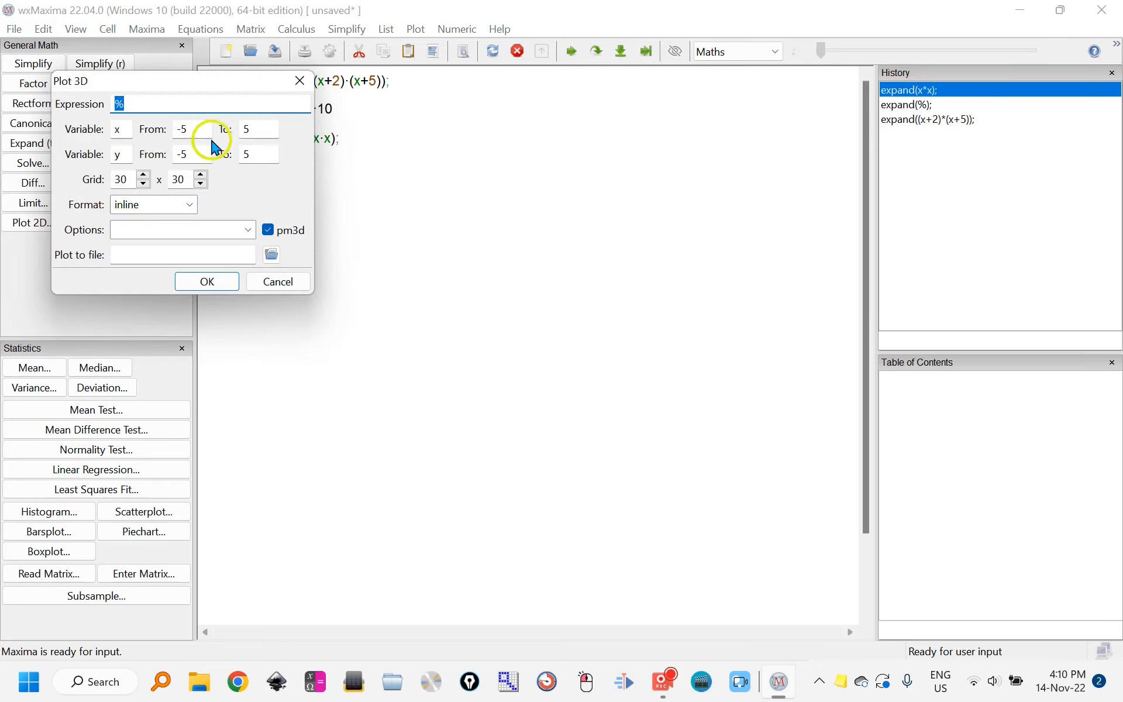
text(x^2)
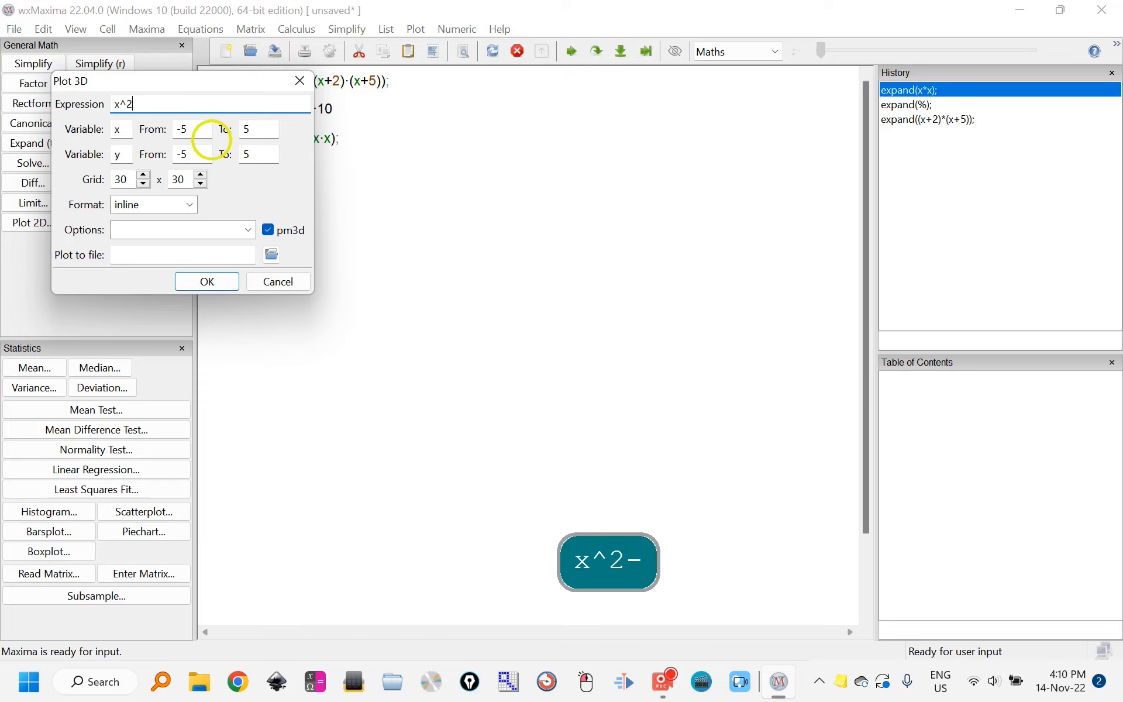
text(-y^2)
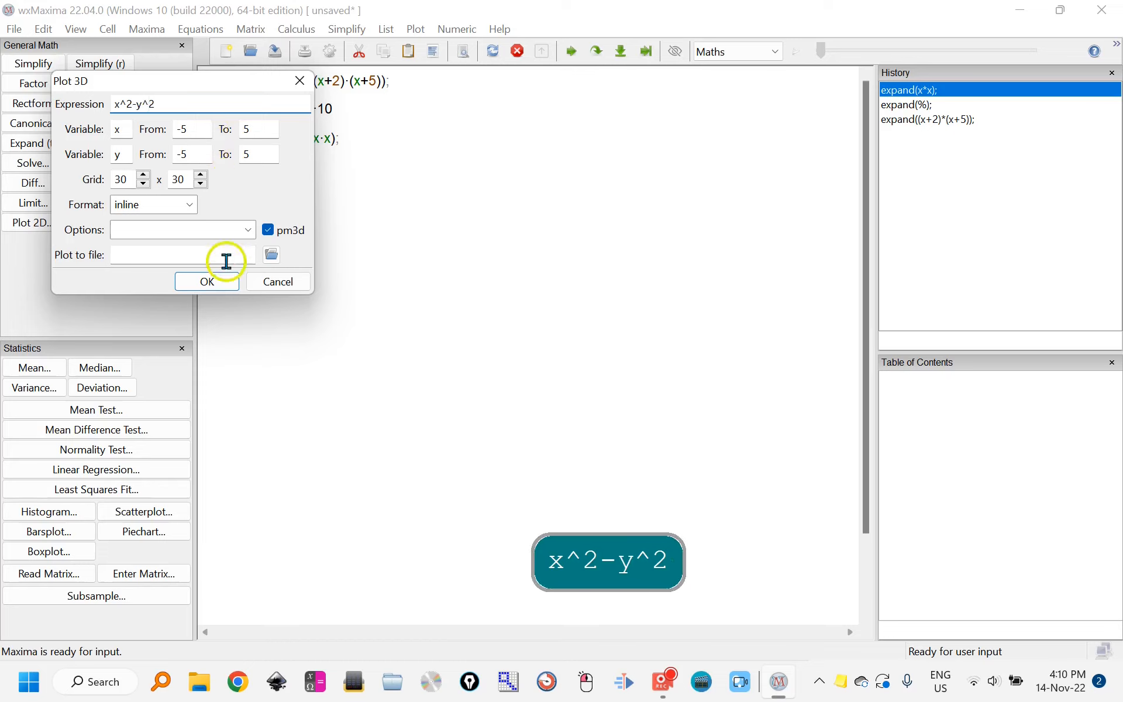
click(206, 281)
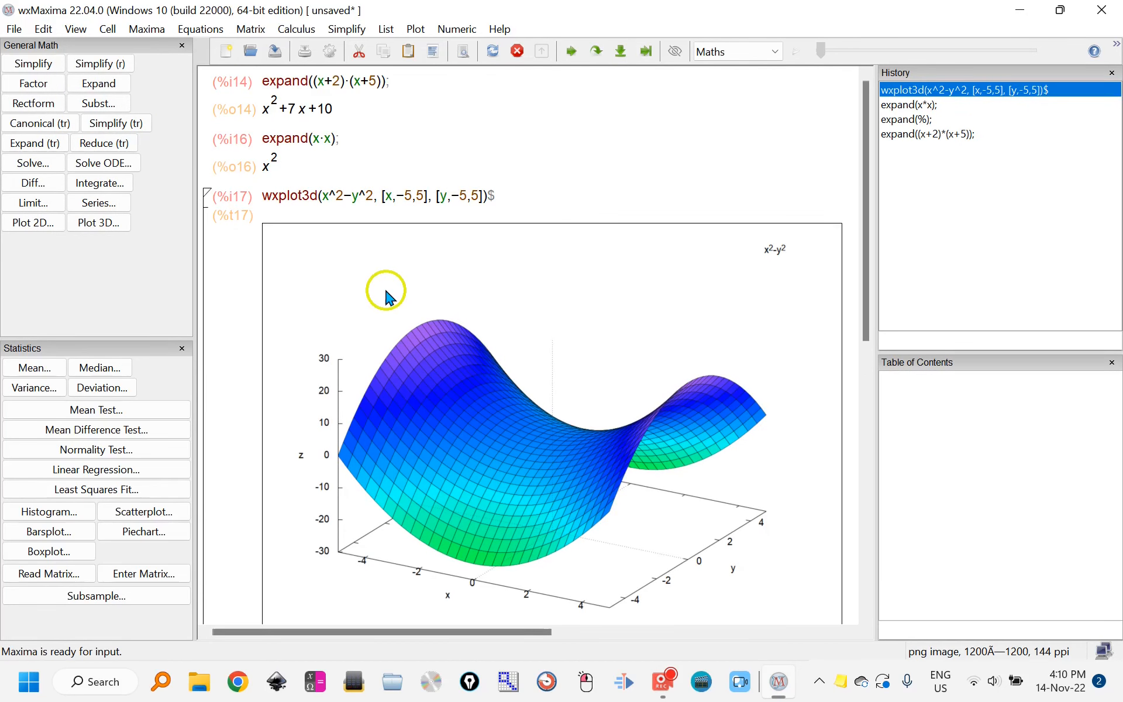
scroll(down, 3)
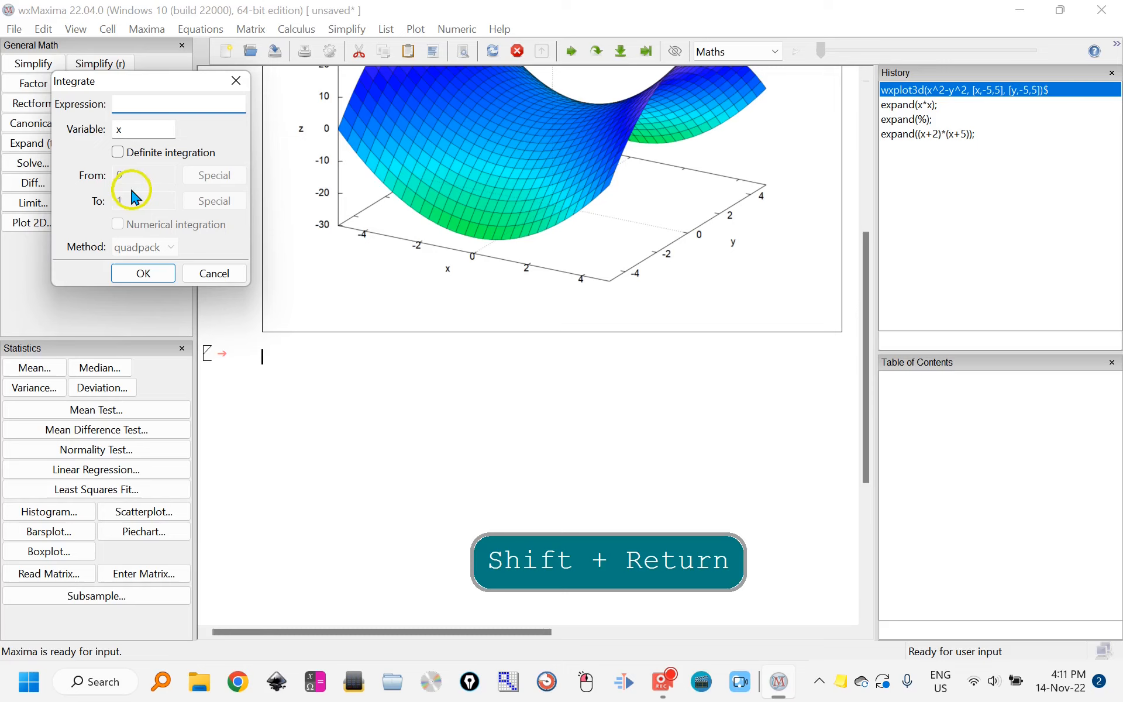
Integrate x*sin(x^2) with respect to x, giving -cos(x^2)/2
text(x)
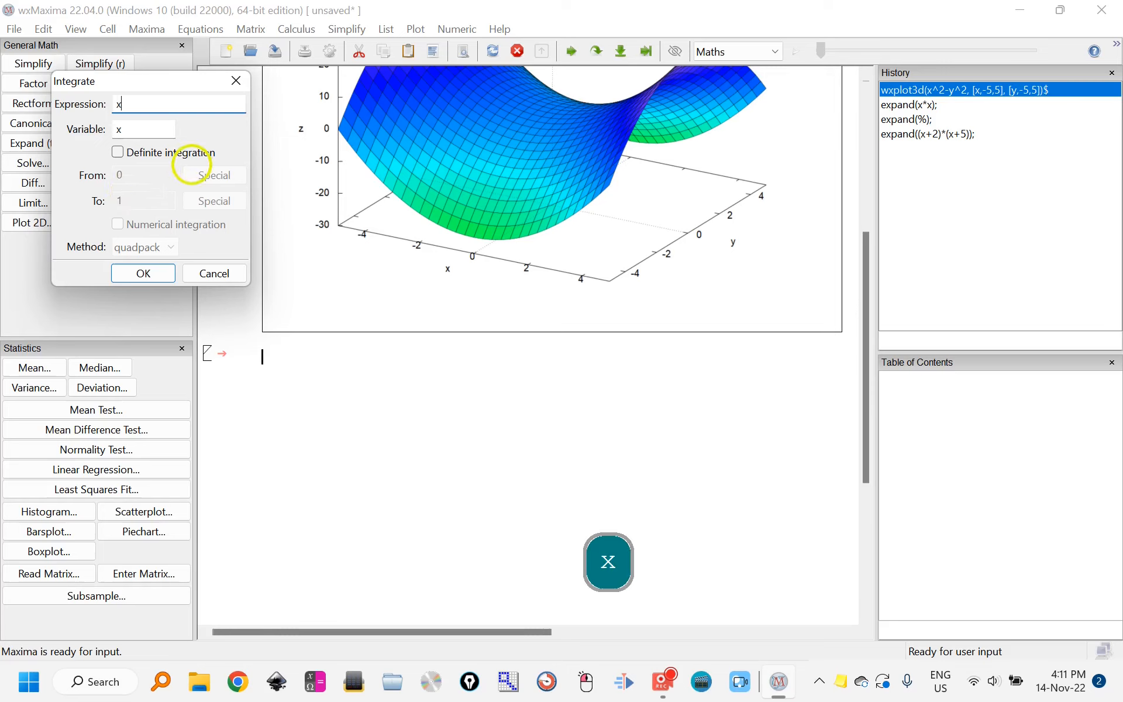
text(*s9n)
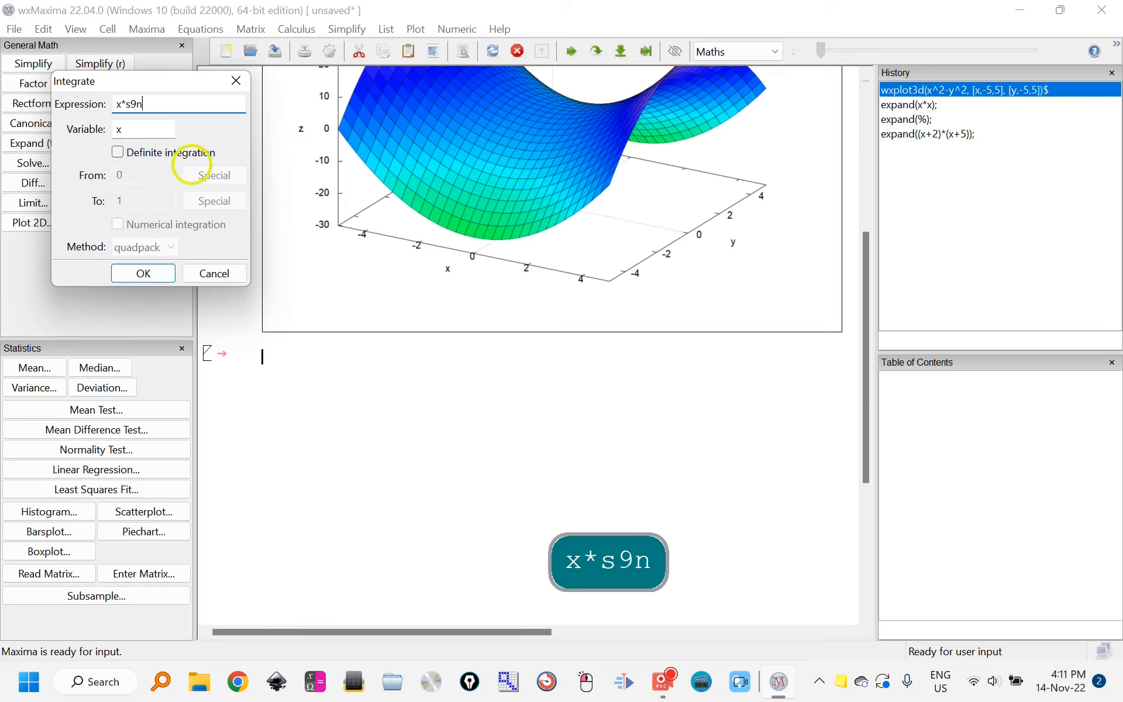
text((x^)
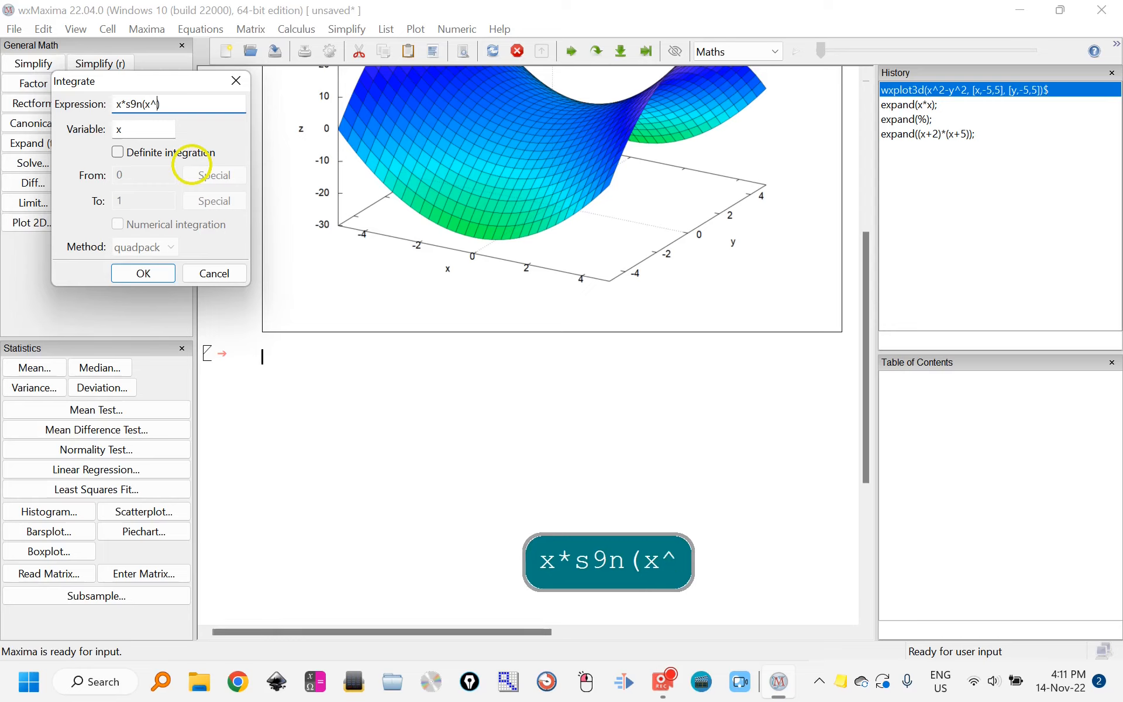
text(2)
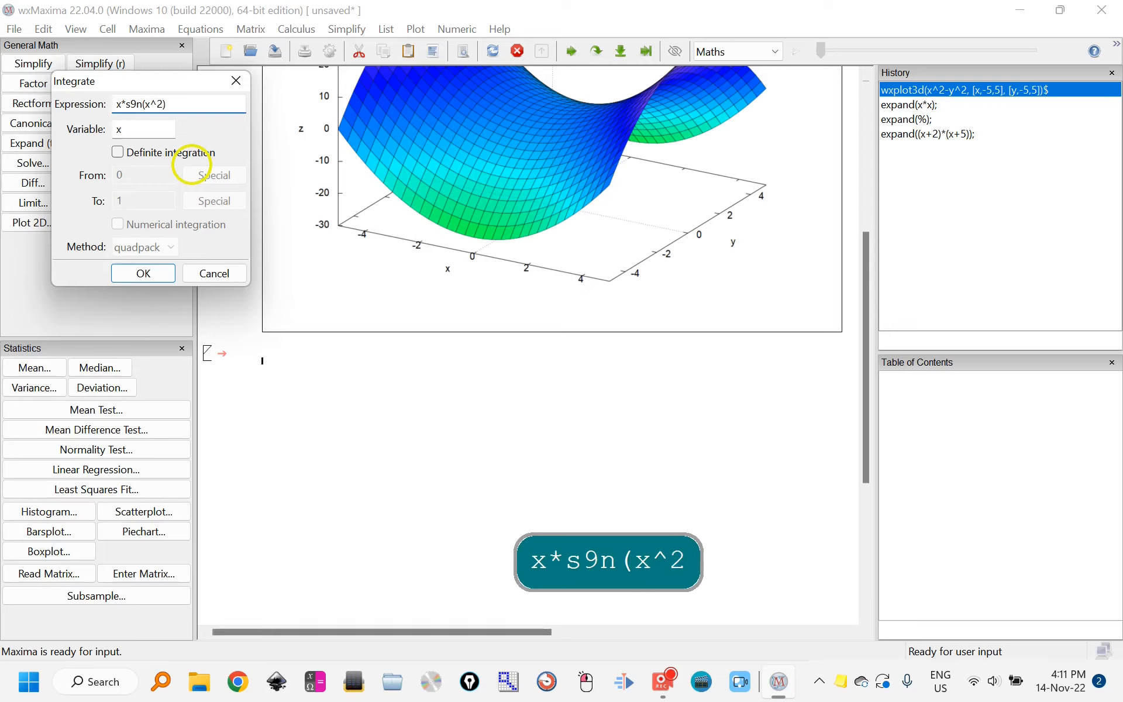
key(shift)
text(i)
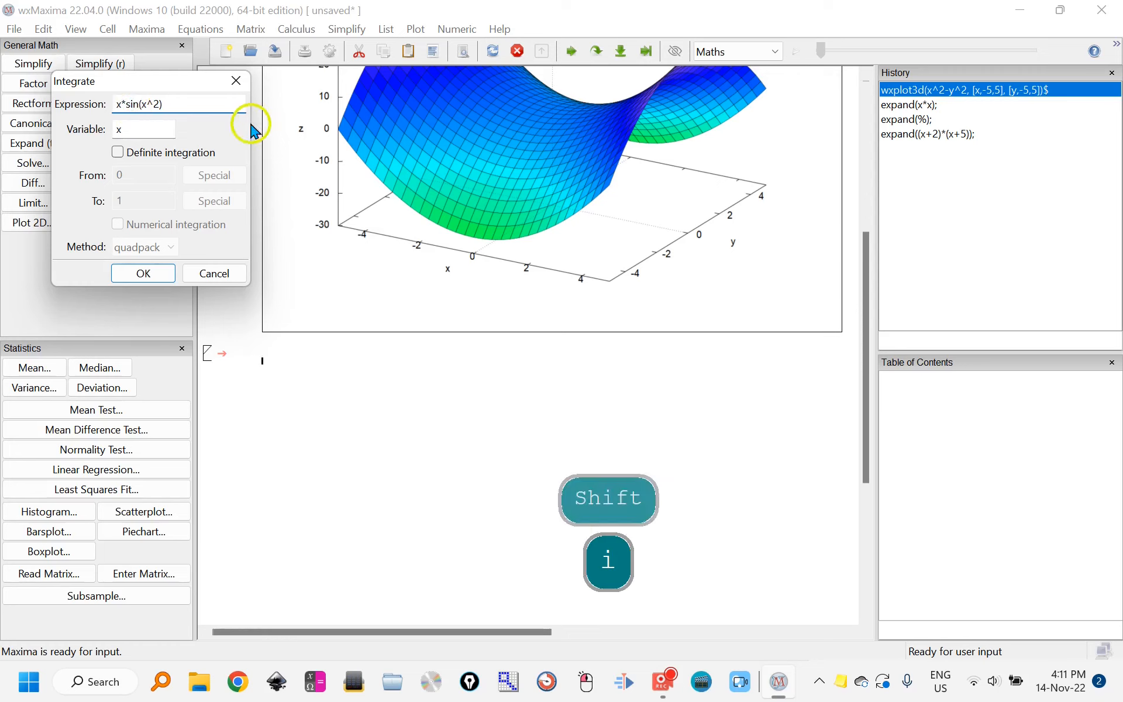
click(141, 273)
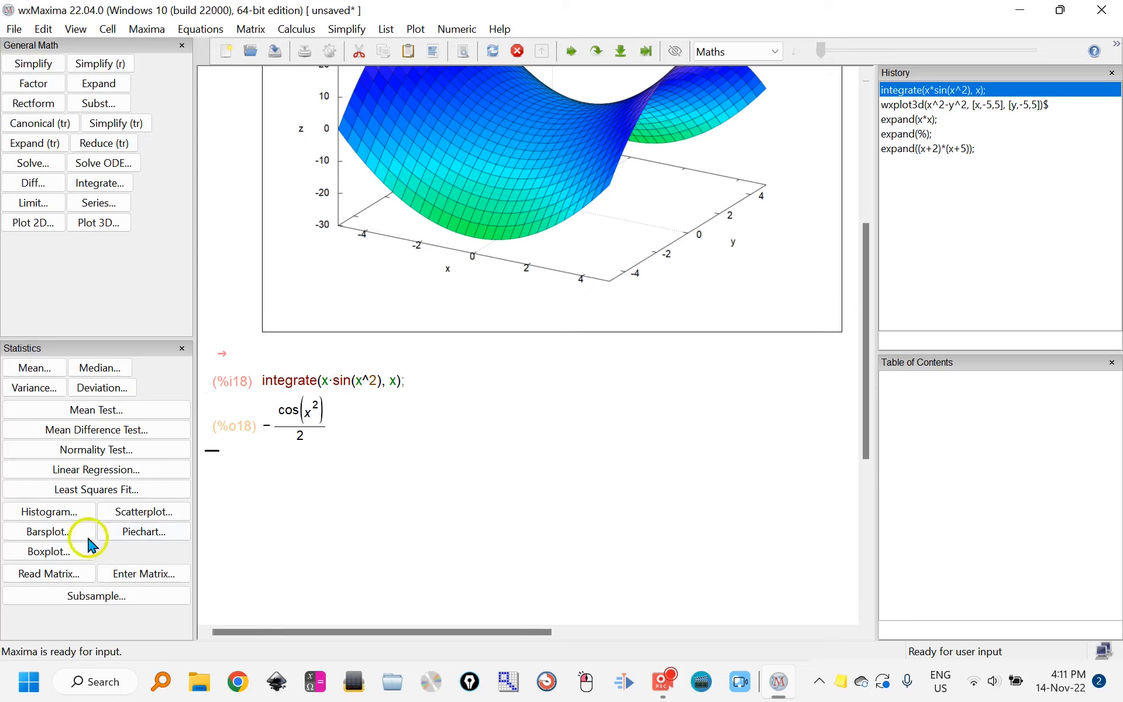
Draw a box plot of the data 1,2,3,3,3,4,7
click(48, 551)
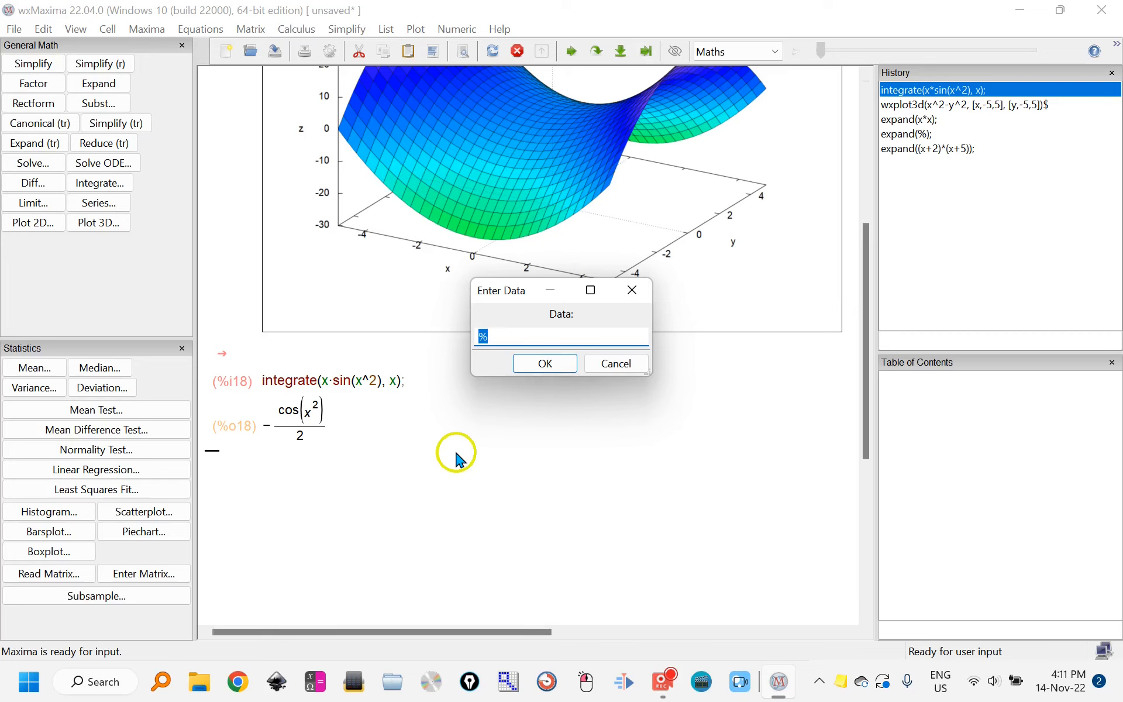
text(1,2,3,3,3,4,7)
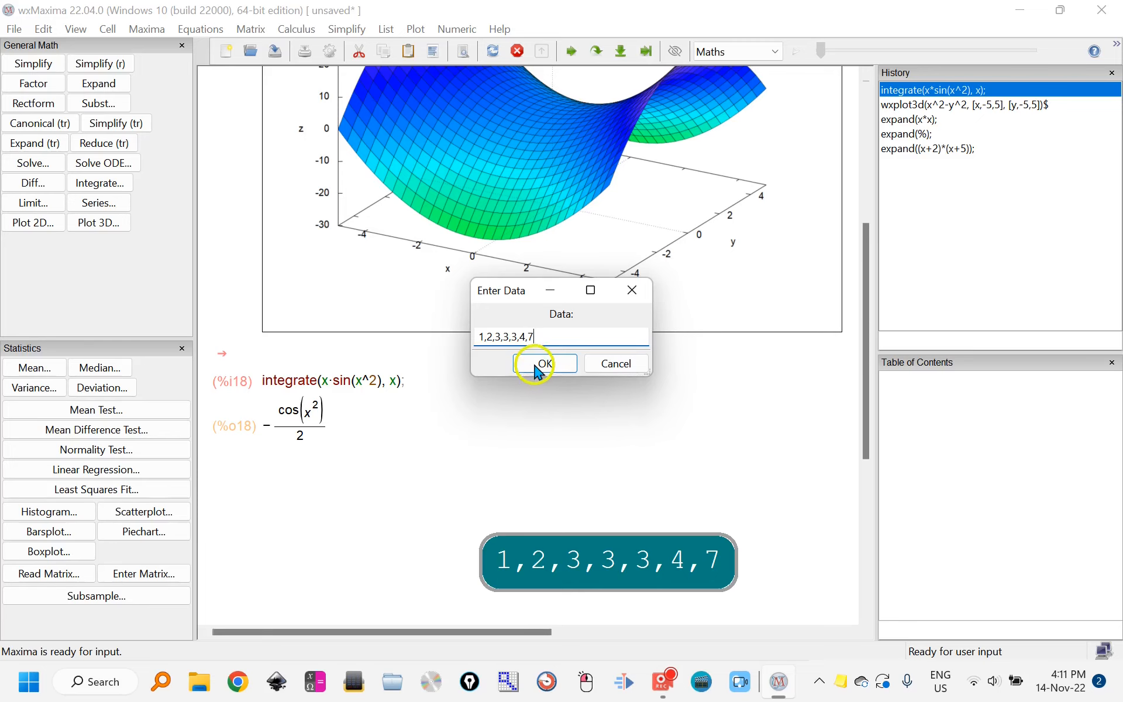
click(544, 364)
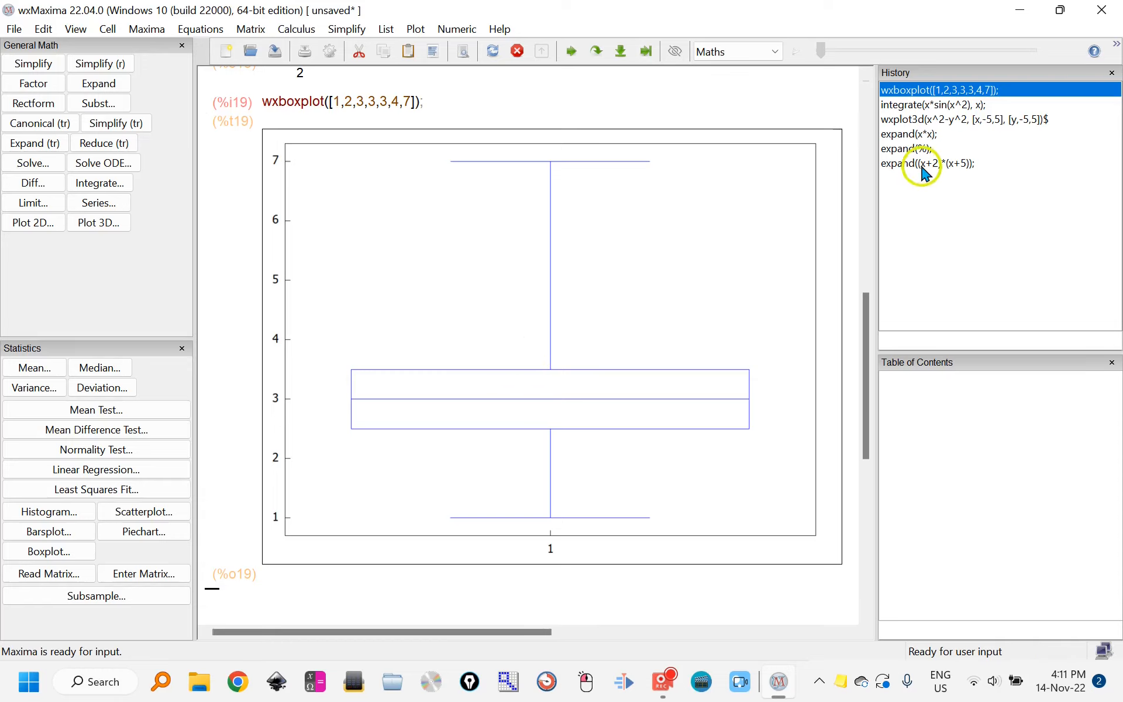
mouse_move(909, 167)
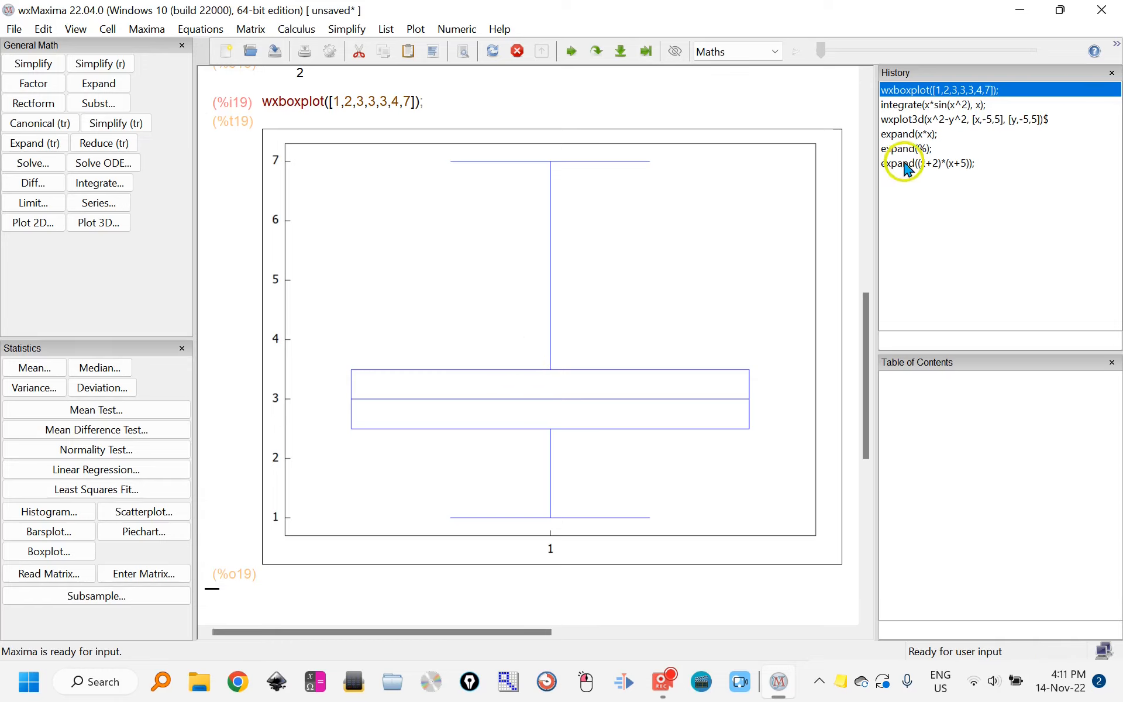
mouse_move(514, 294)
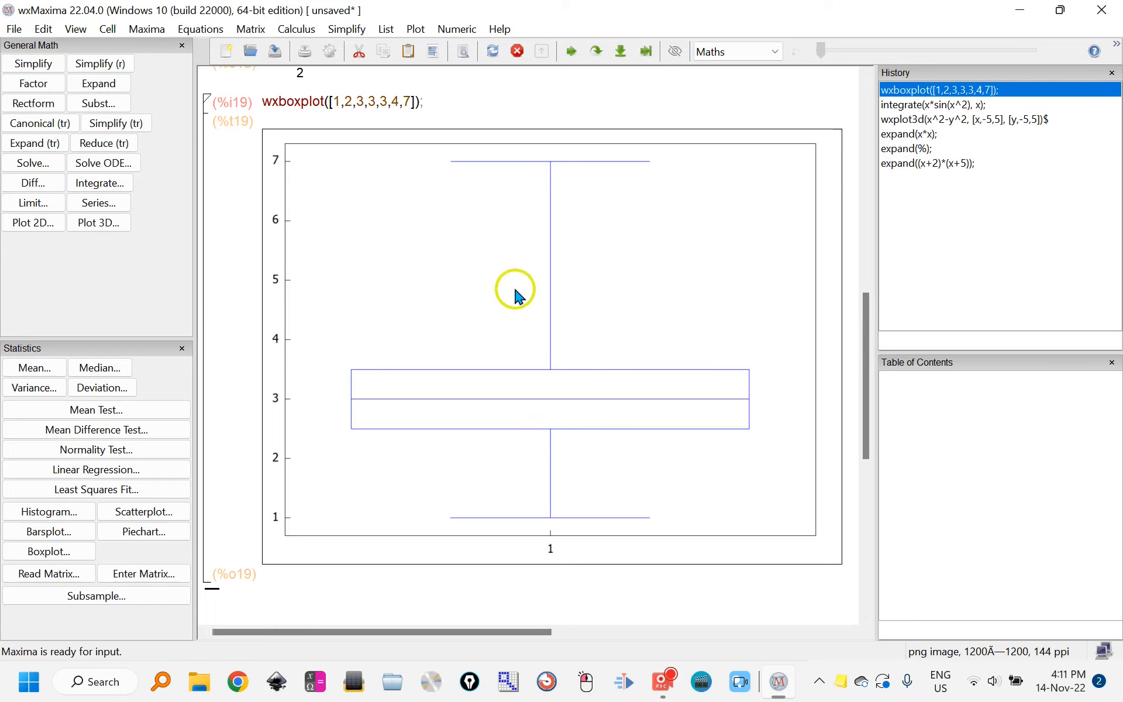
mouse_move(528, 117)
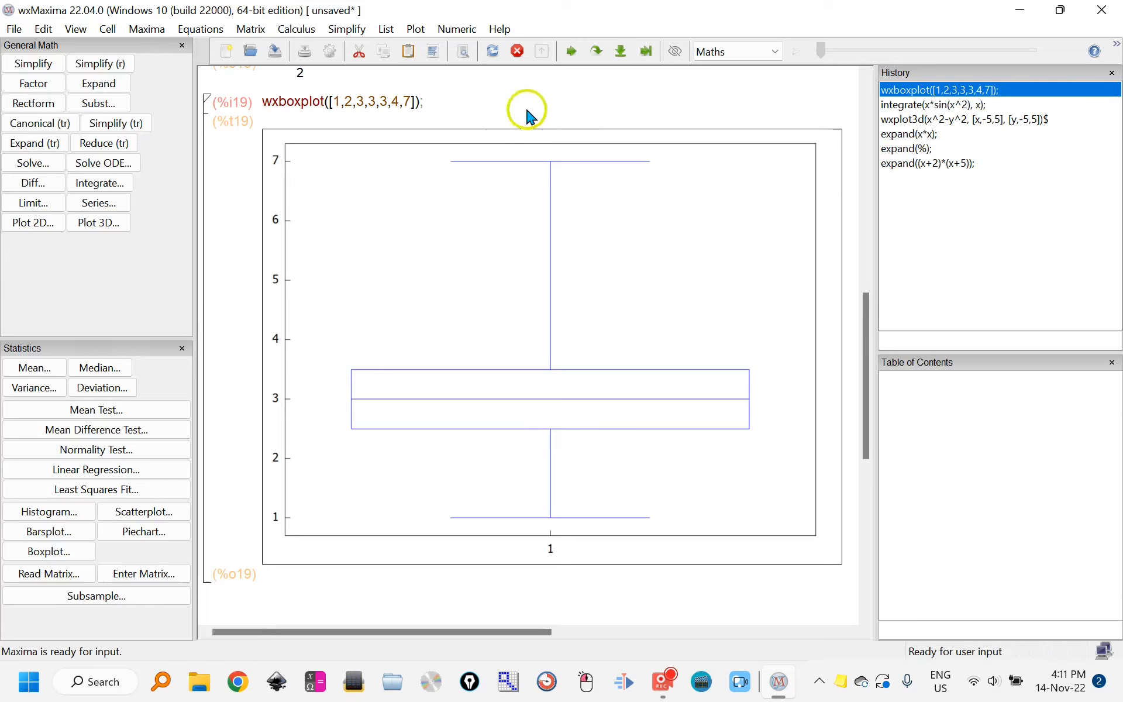
mouse_move(478, 123)
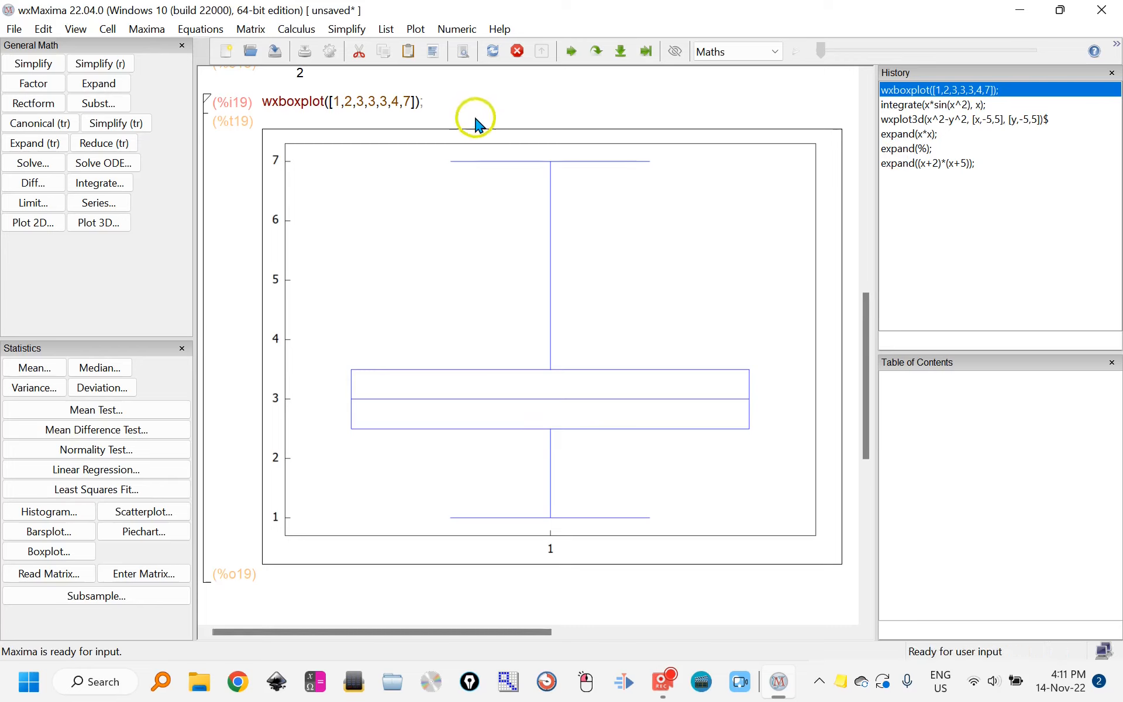
mouse_move(441, 243)
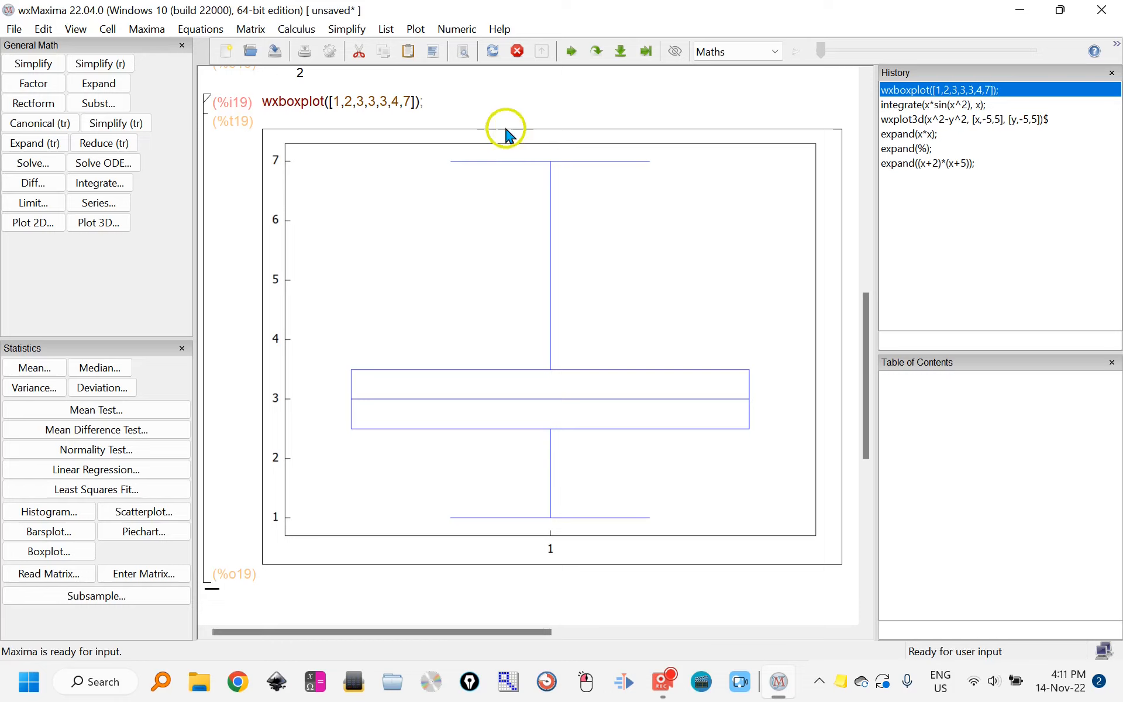
mouse_move(507, 213)
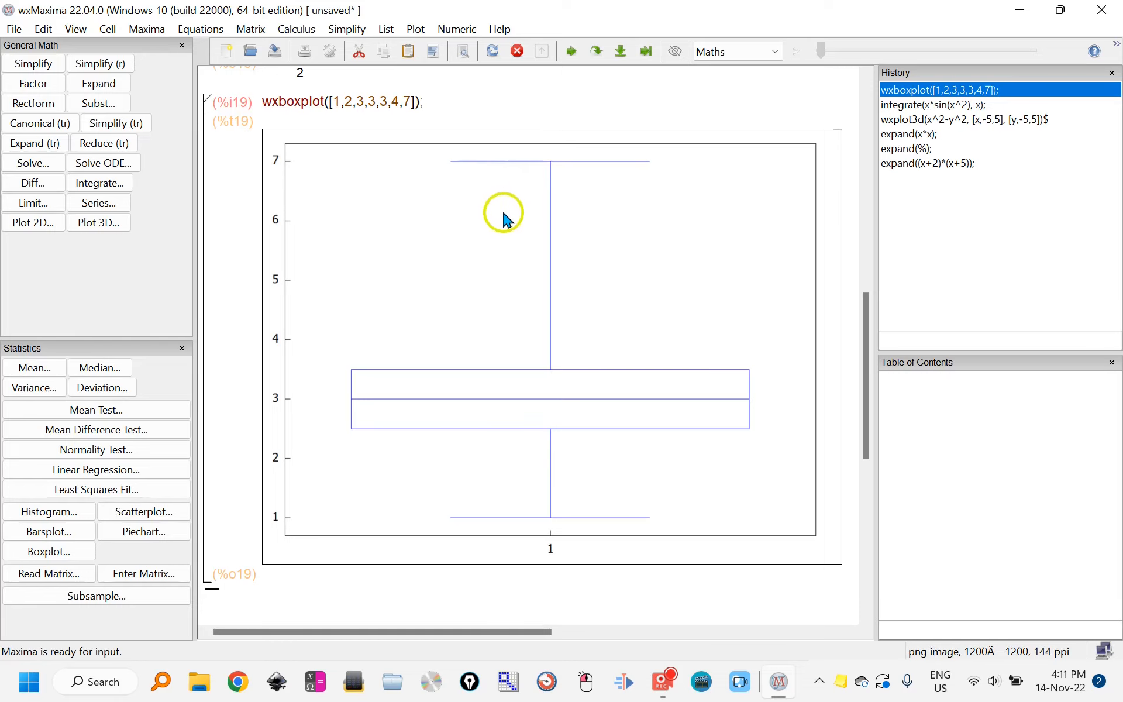
mouse_move(507, 243)
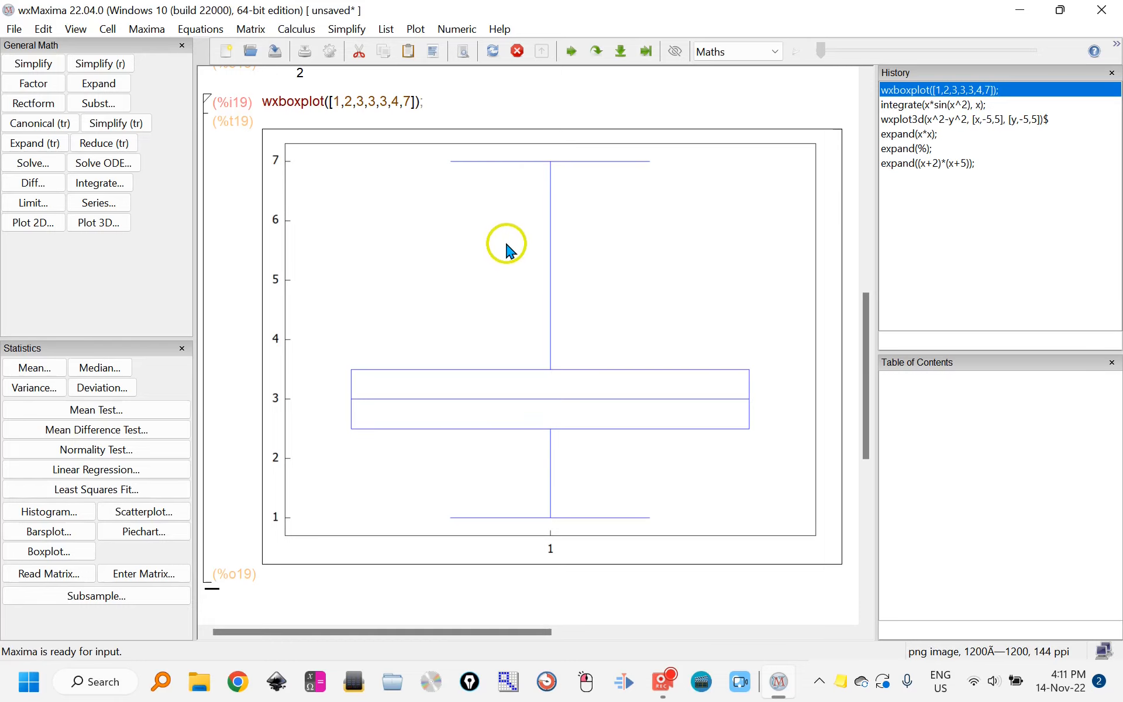